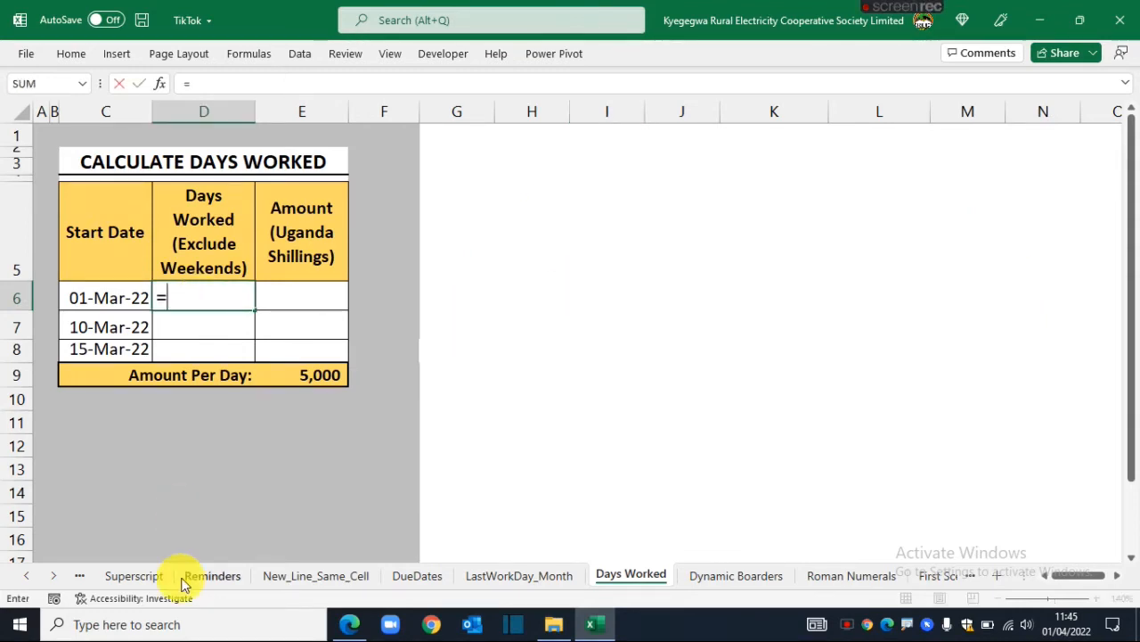
Step: Enter =NETWORKDAYS.INTL(C6,TODAY(),1) in D6 to count weekdays from the start date
text(NETW)
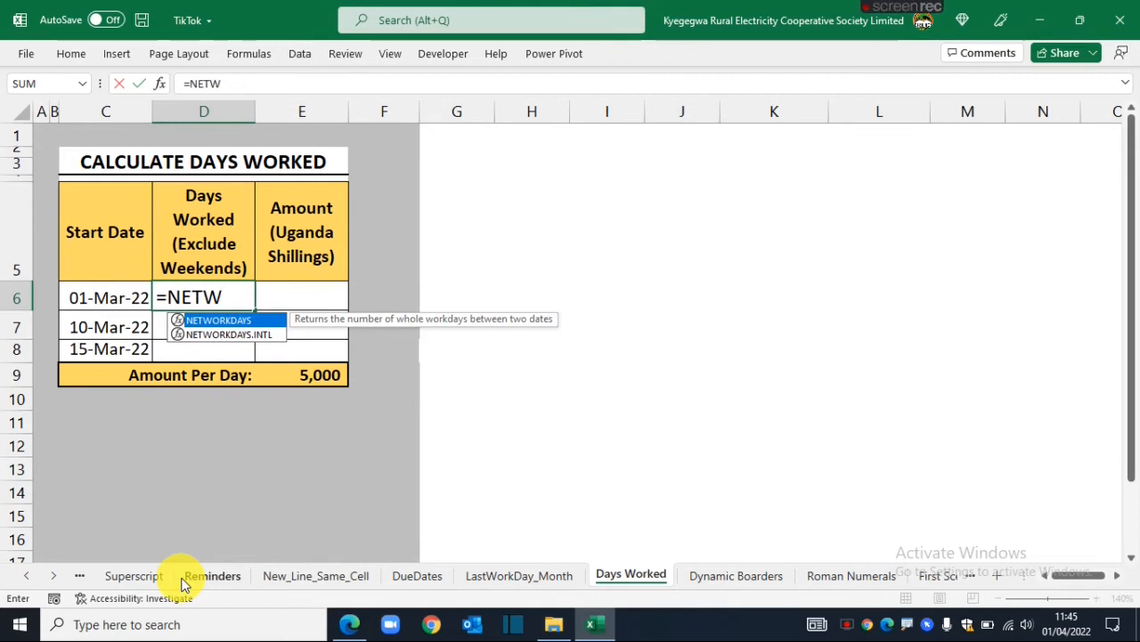
double_click(229, 333)
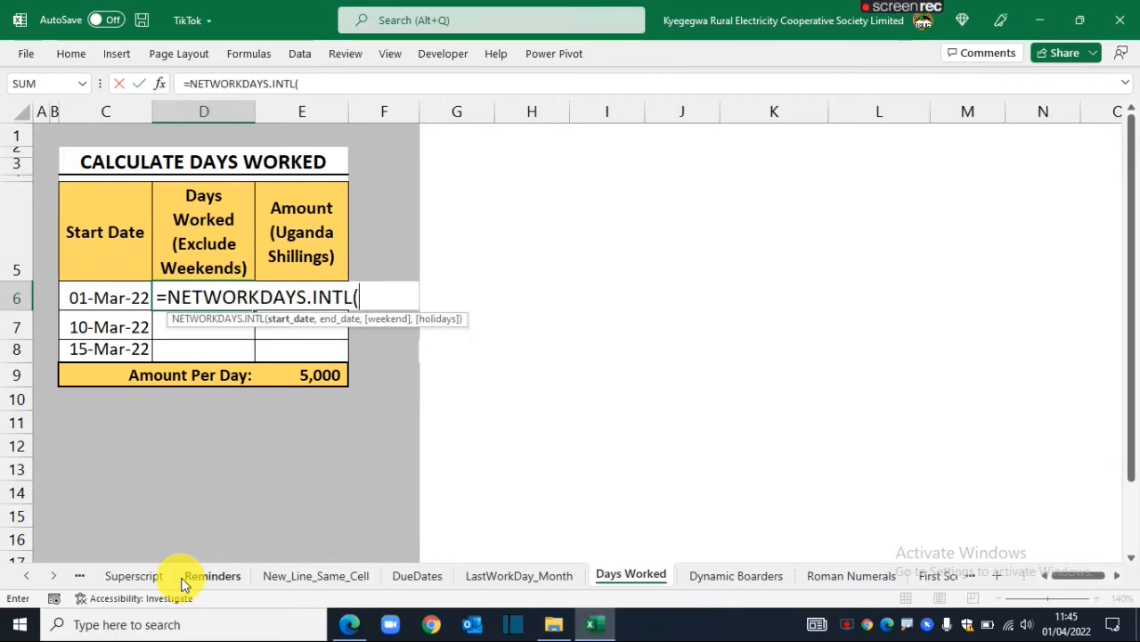
click(105, 297)
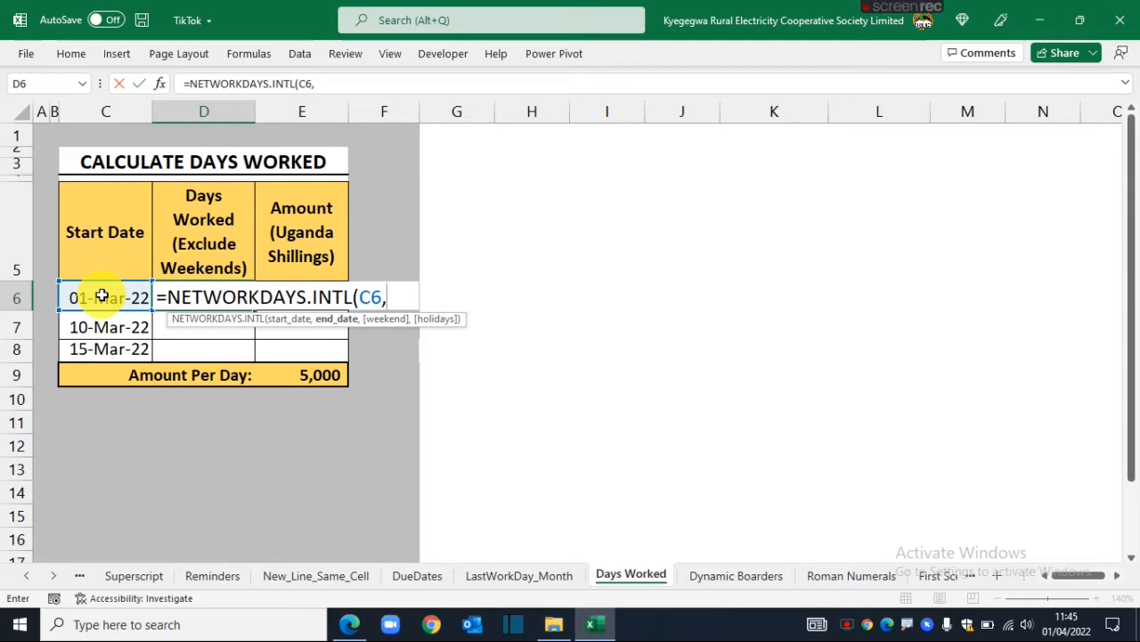
text(TODAY())
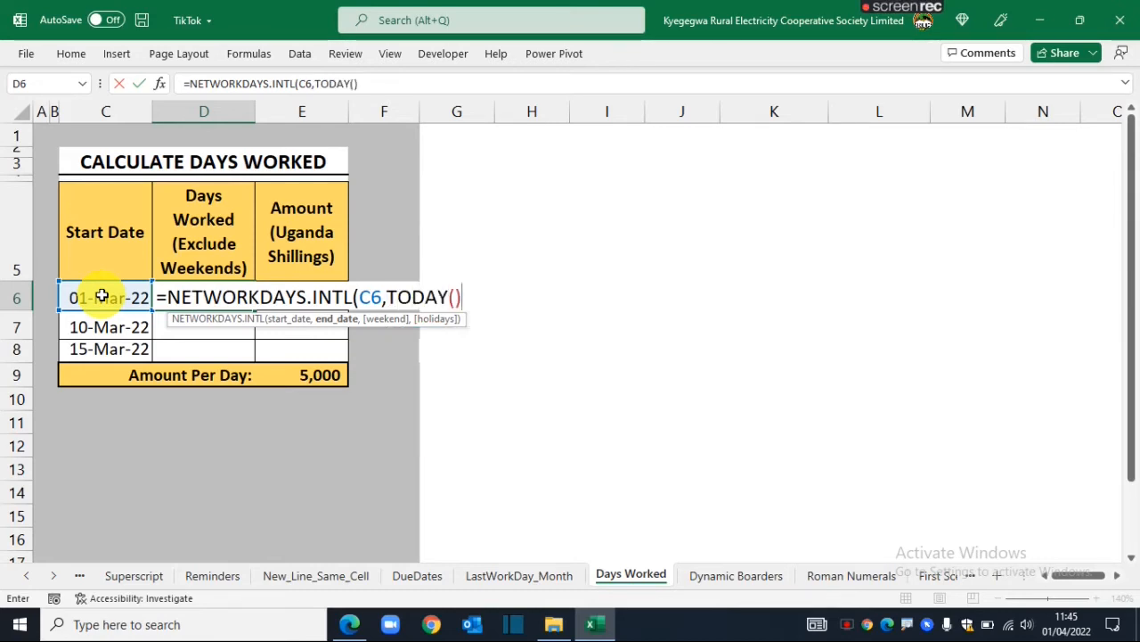
text(,)
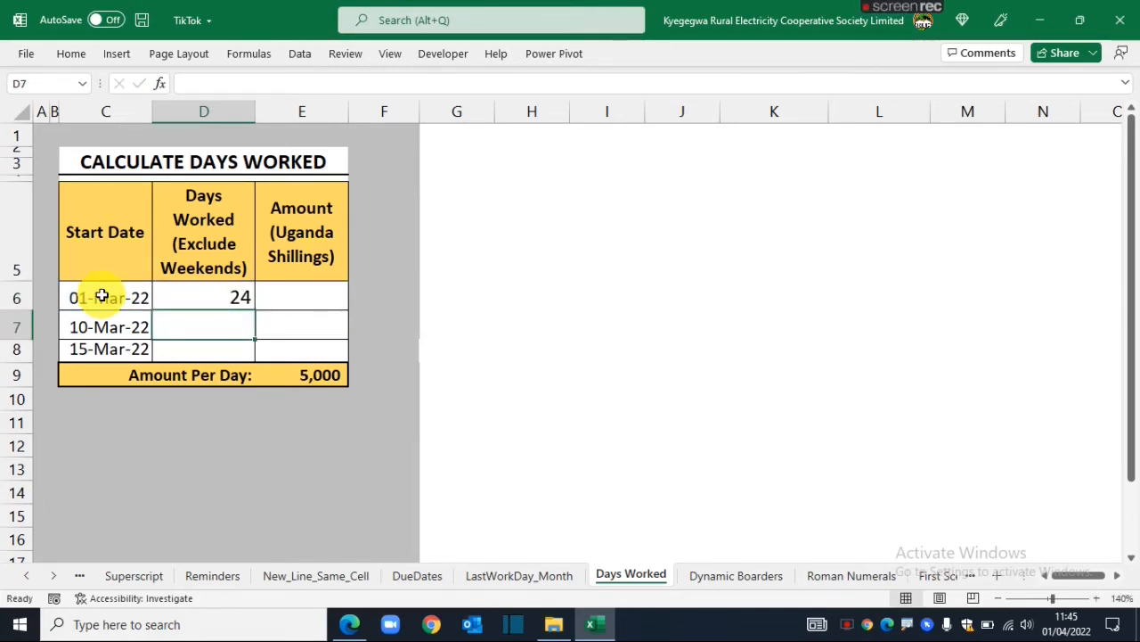
Step: Fill the days-worked formula down to D8, giving 24, 17 and 14
drag(254, 306, 254, 347)
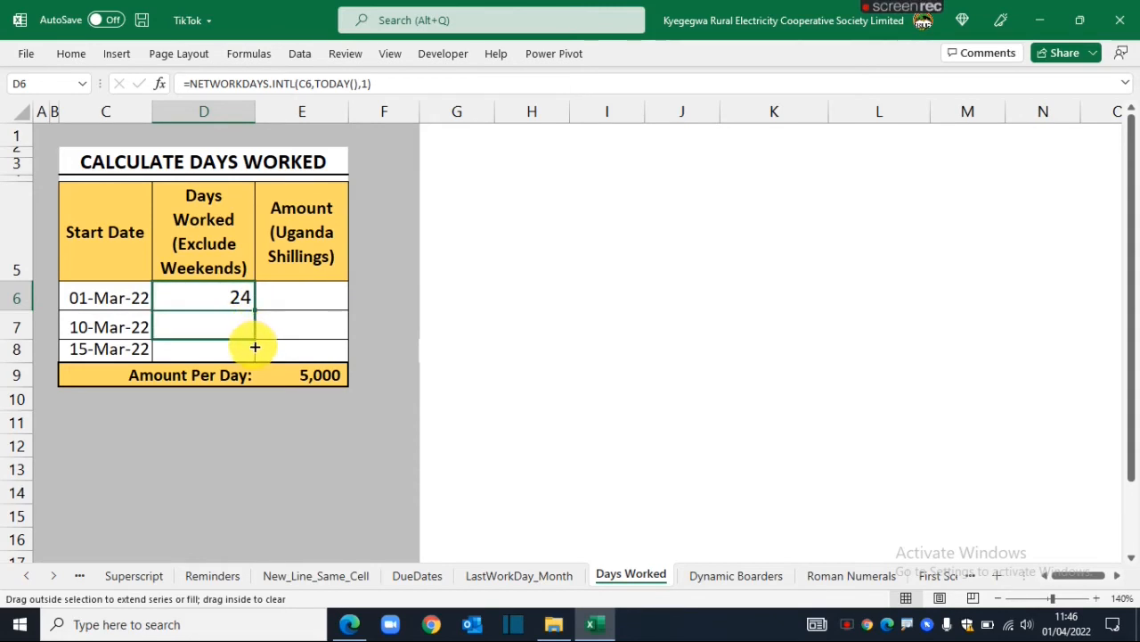
drag(254, 309, 254, 348)
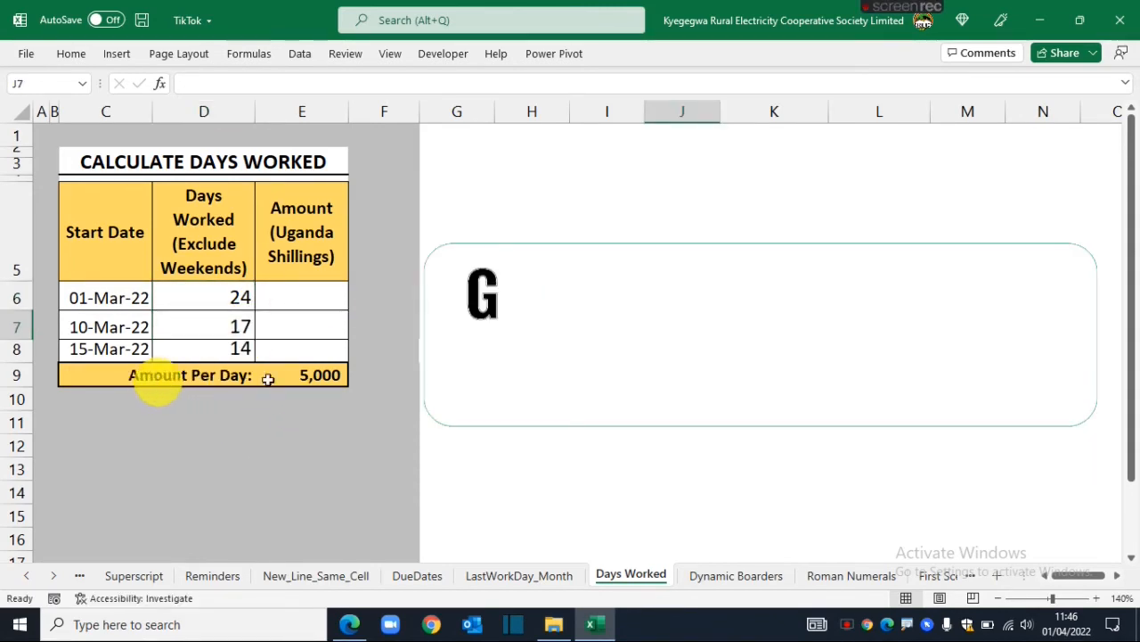
click(301, 296)
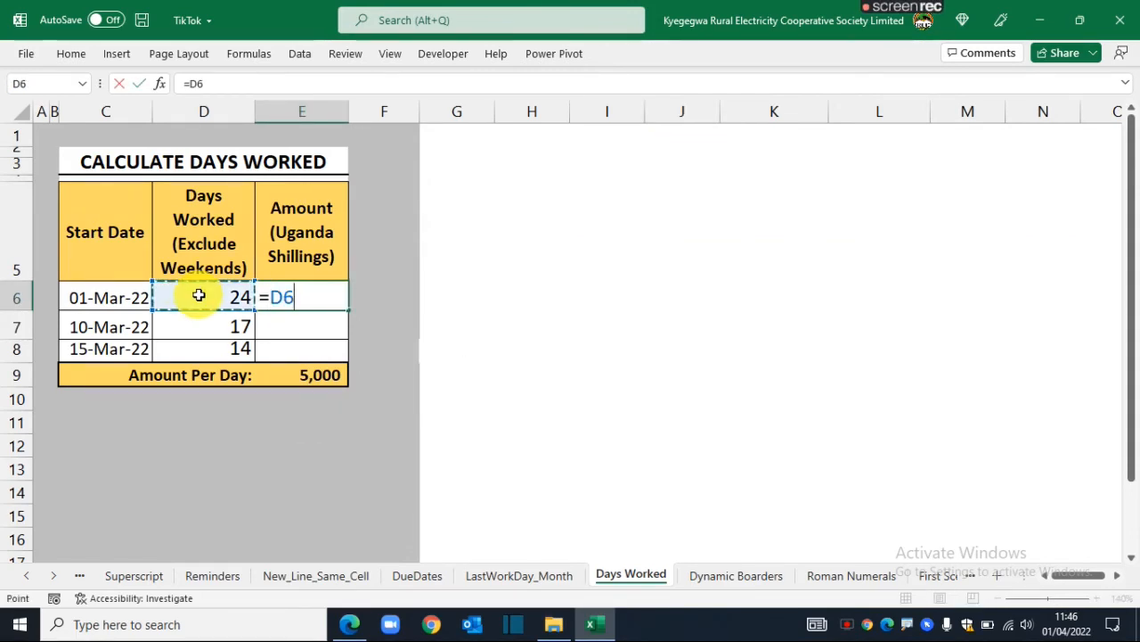
Step: Compute E6 as D6 times the locked daily rate $E$9, giving 120,000
click(301, 374)
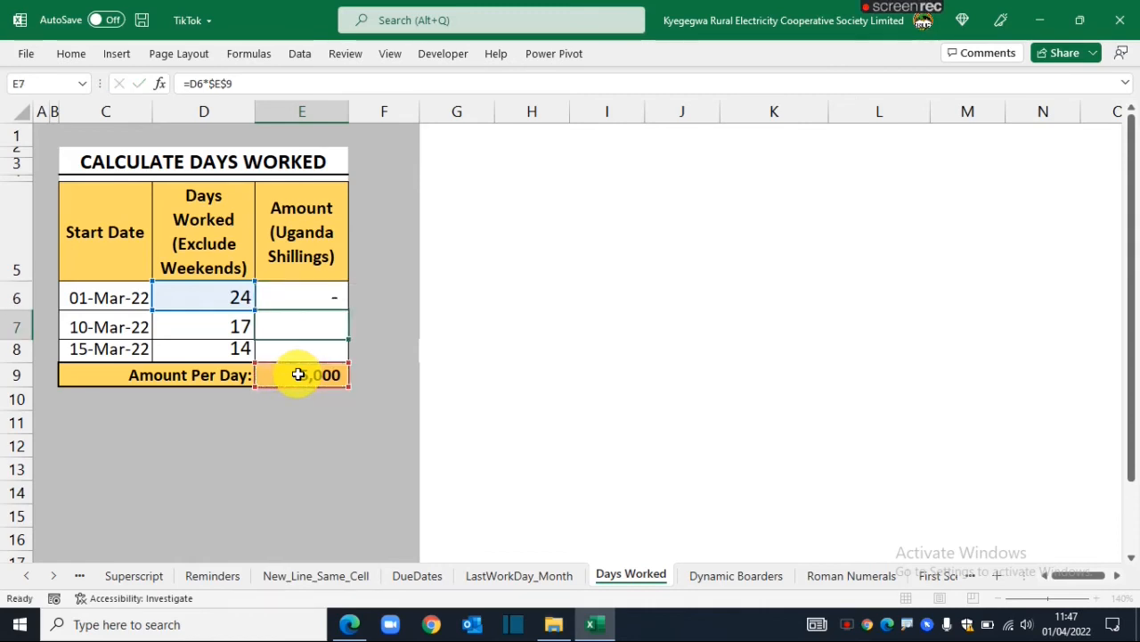
click(301, 297)
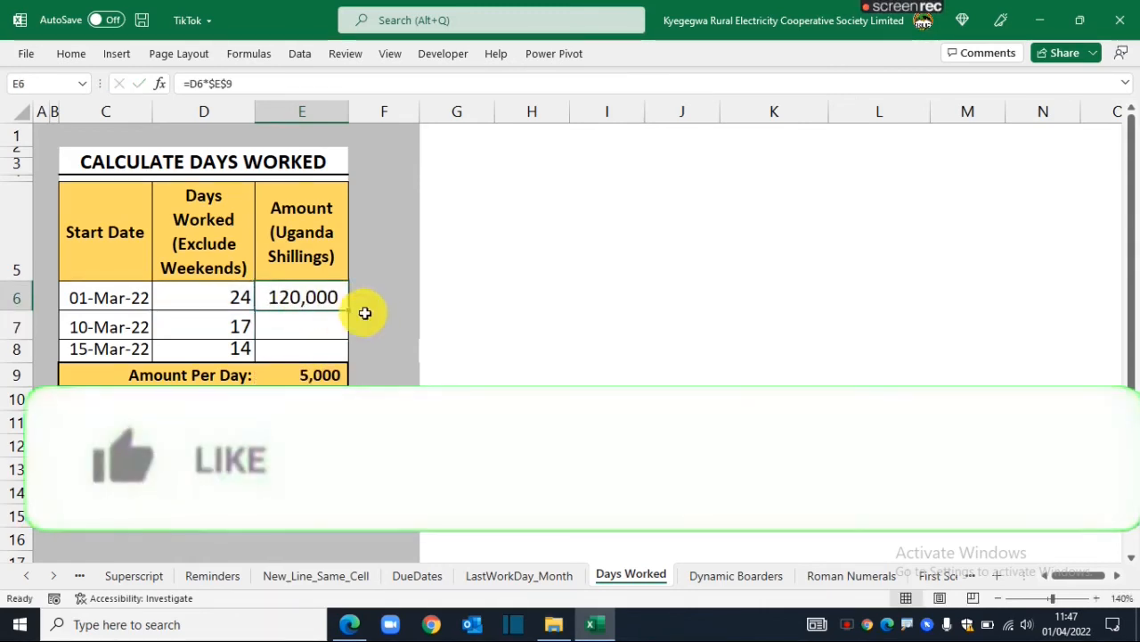